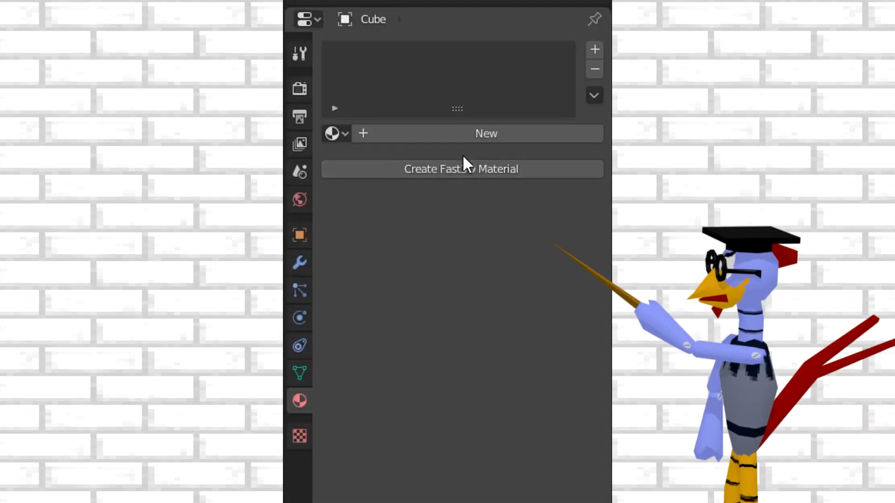
# - Create a Fast3D material on the unmaterialed cube
pyautogui.click(486, 133)
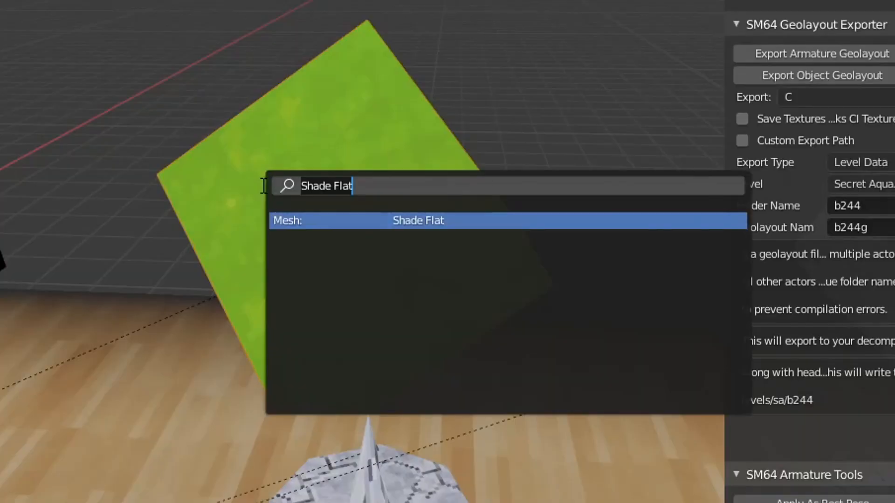
# - Run Shade Smooth from the F3 search to smooth-shade the grass cube
pyautogui.write('shade')
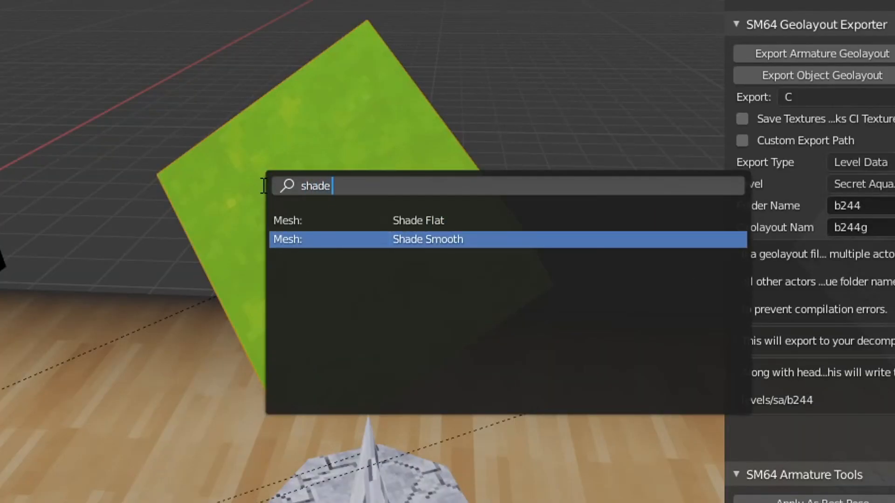
pyautogui.click(428, 240)
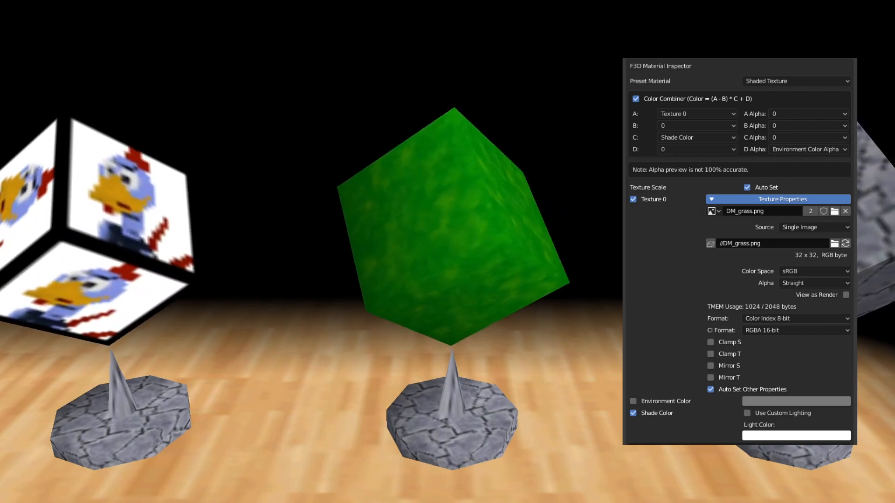
pyautogui.click(795, 80)
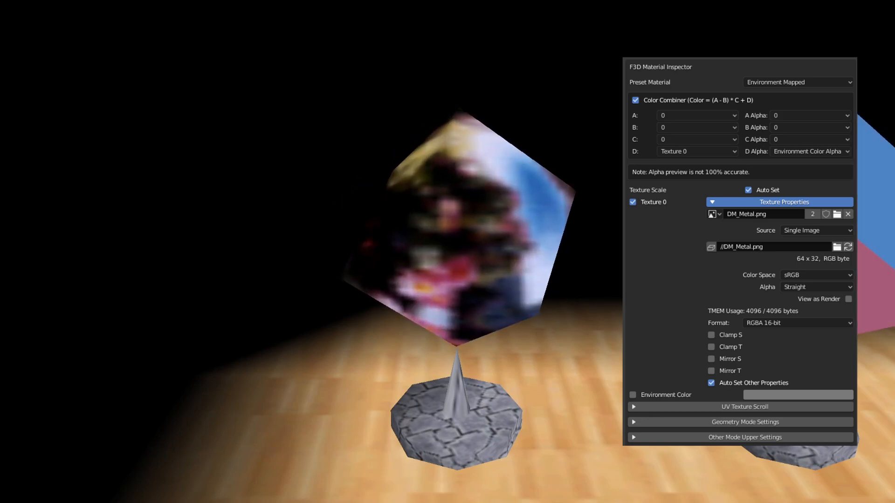
# - Move on to the next cube after setting the Environment Mapped DM_Metal preset
pyautogui.click(797, 82)
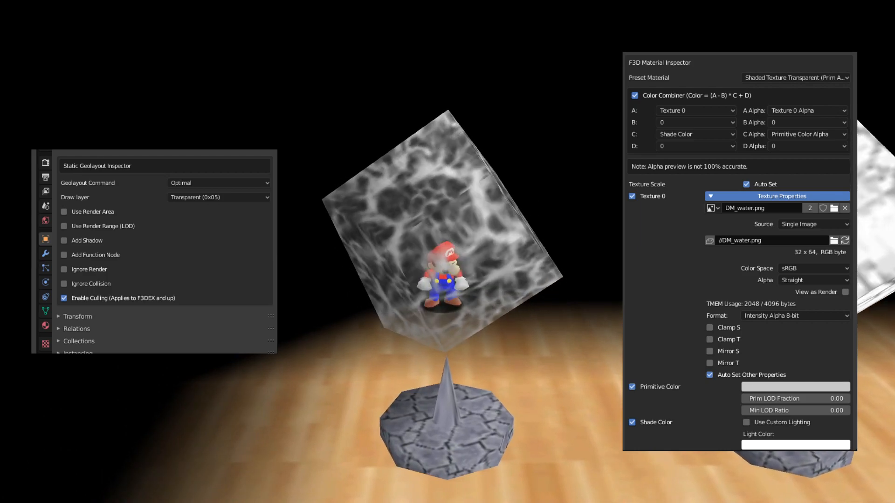
# - Move on to the next cube after setting the transparent DM_water preset
pyautogui.click(794, 81)
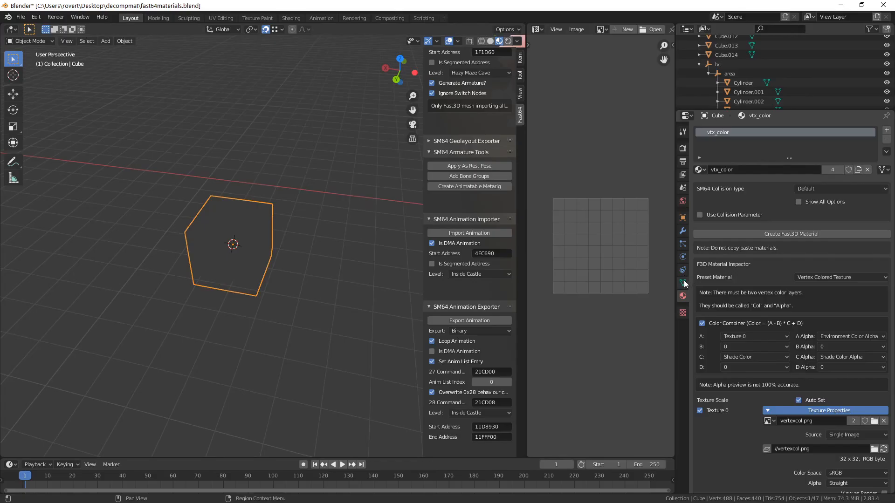
# - Add a second vertex color layer in Object Data and rename it Alpha
pyautogui.click(682, 282)
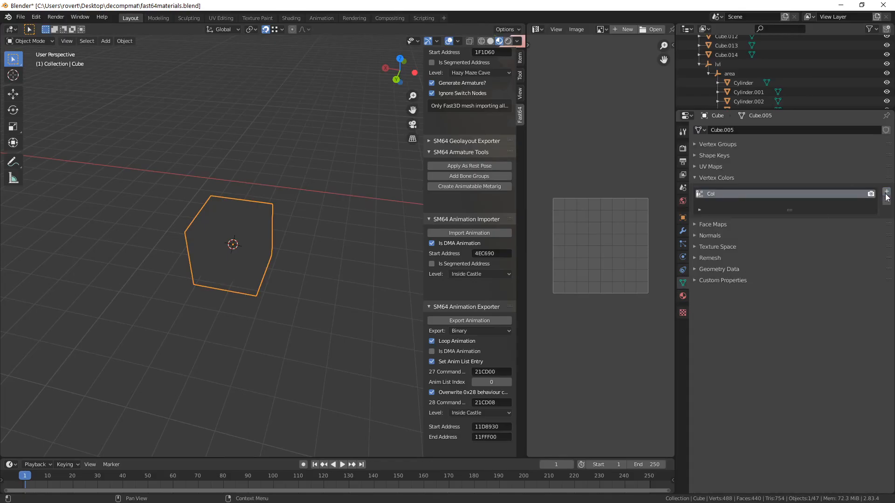
pyautogui.click(886, 192)
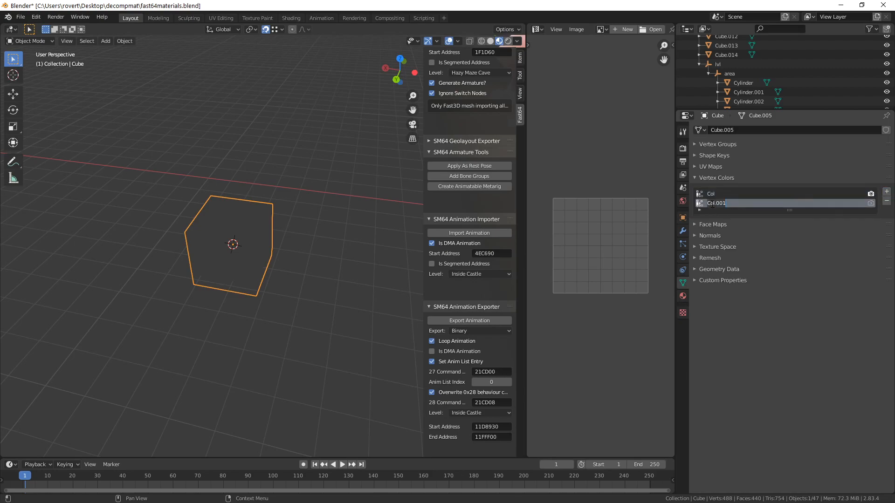
pyautogui.click(27, 40)
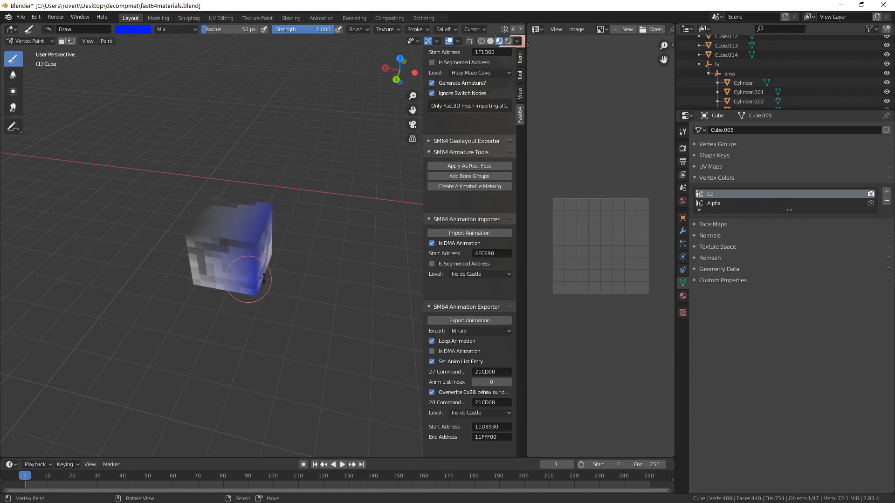
# - Pick red and vertex-paint it onto the cube's left side over the blue
pyautogui.click(132, 29)
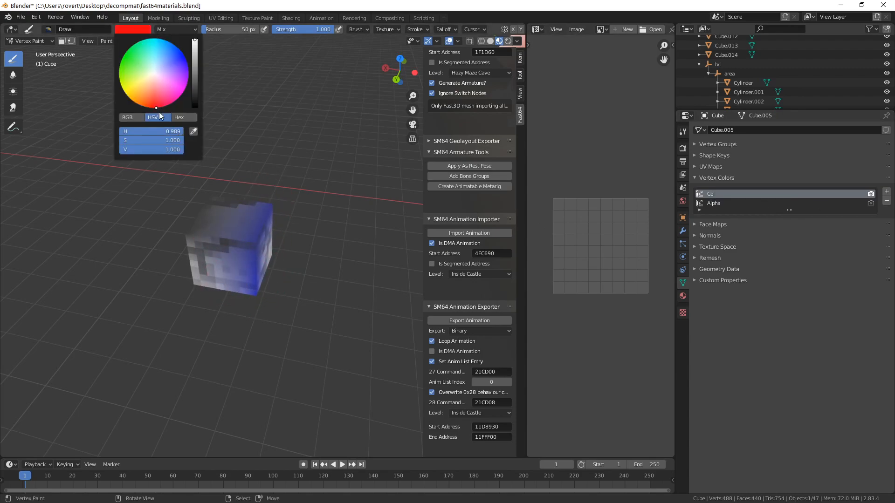
pyautogui.click(207, 226)
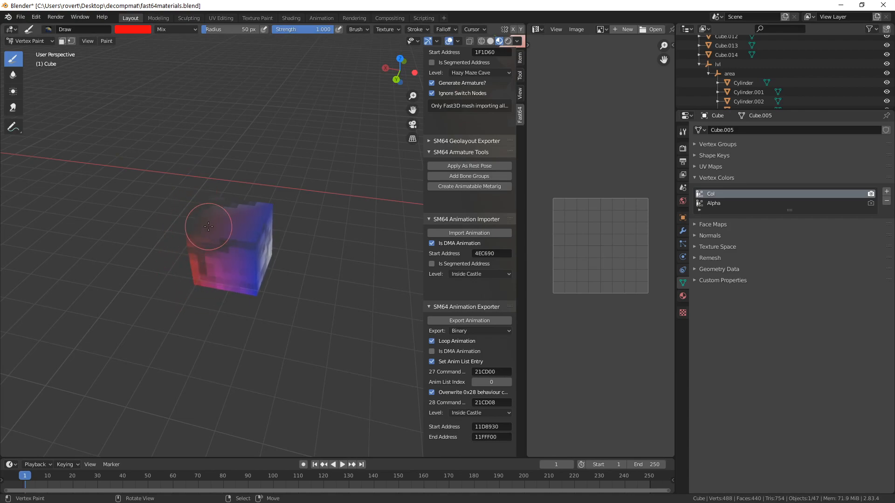